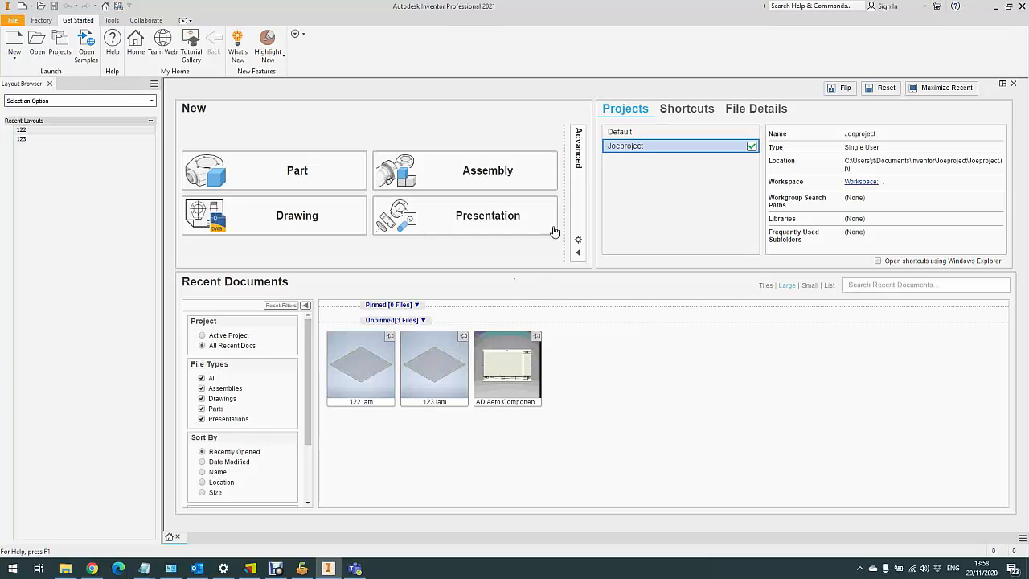
{"action": "mouse_move", "coordinate": [464, 11]}
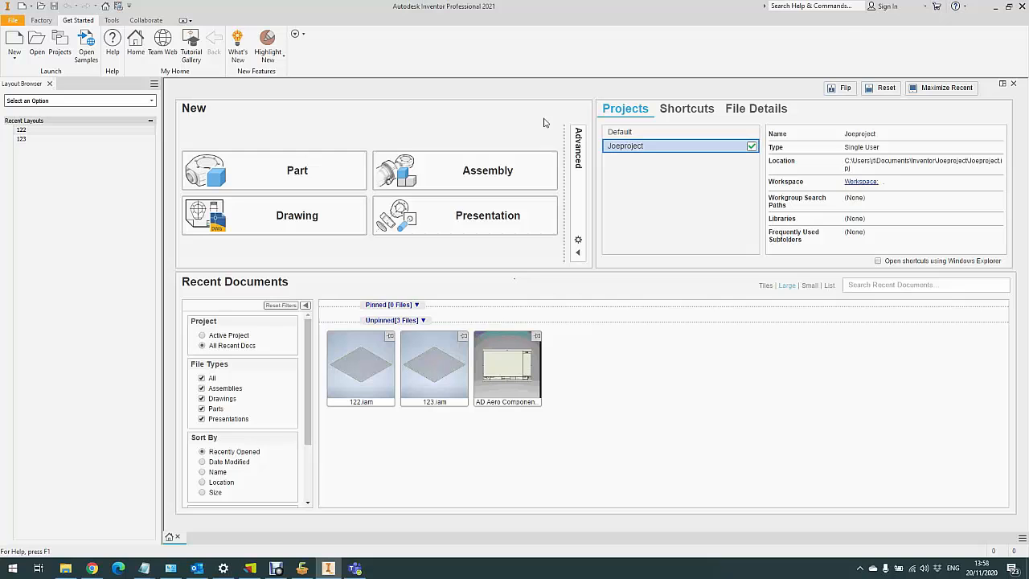
{"action": "mouse_move", "coordinate": [595, 201]}
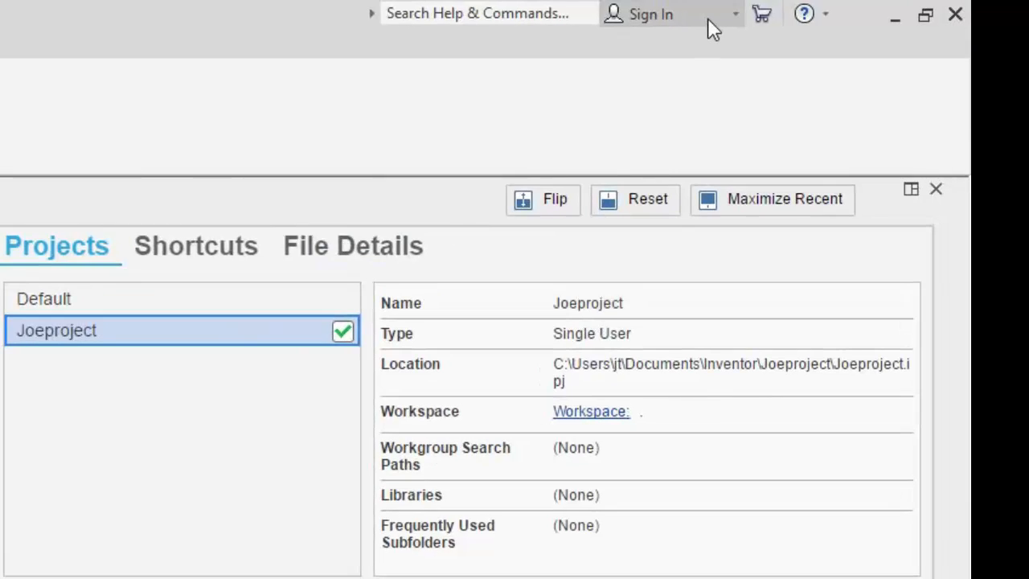
- Open Manage License from the Sign In dropdown to view the network license in use
{"action": "left_click", "coordinate": [733, 13]}
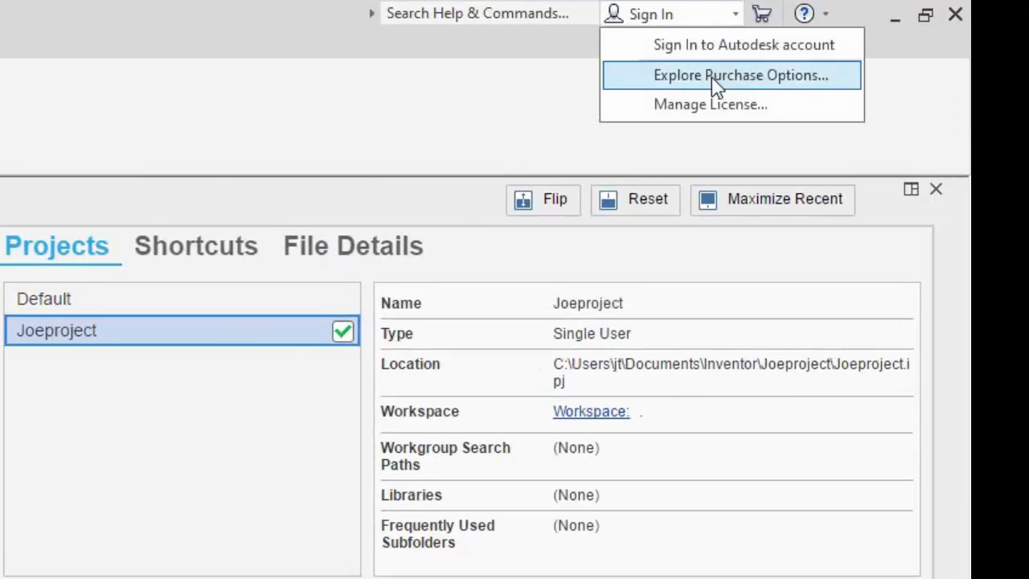
{"action": "mouse_move", "coordinate": [710, 103]}
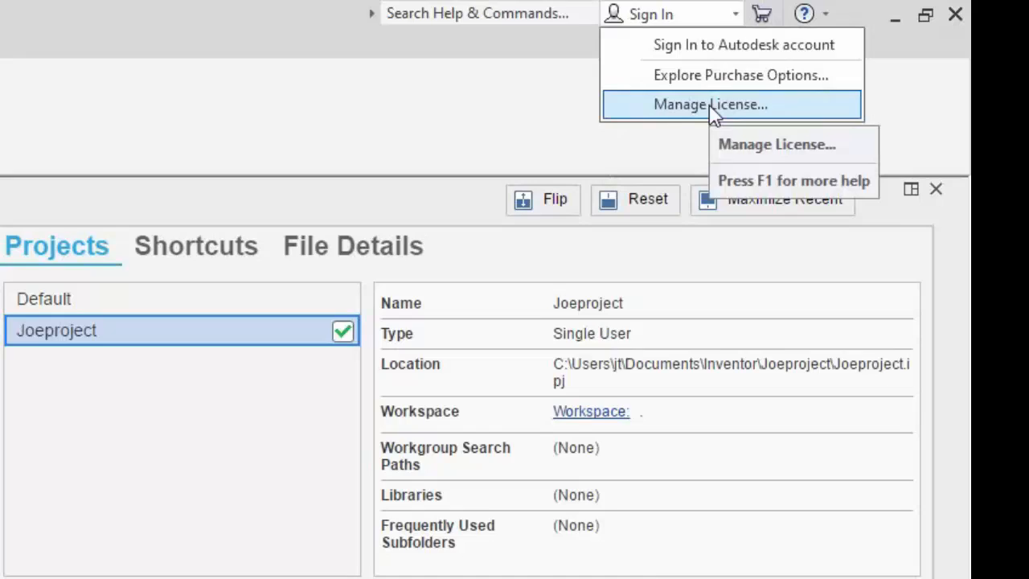
{"action": "left_click", "coordinate": [710, 104]}
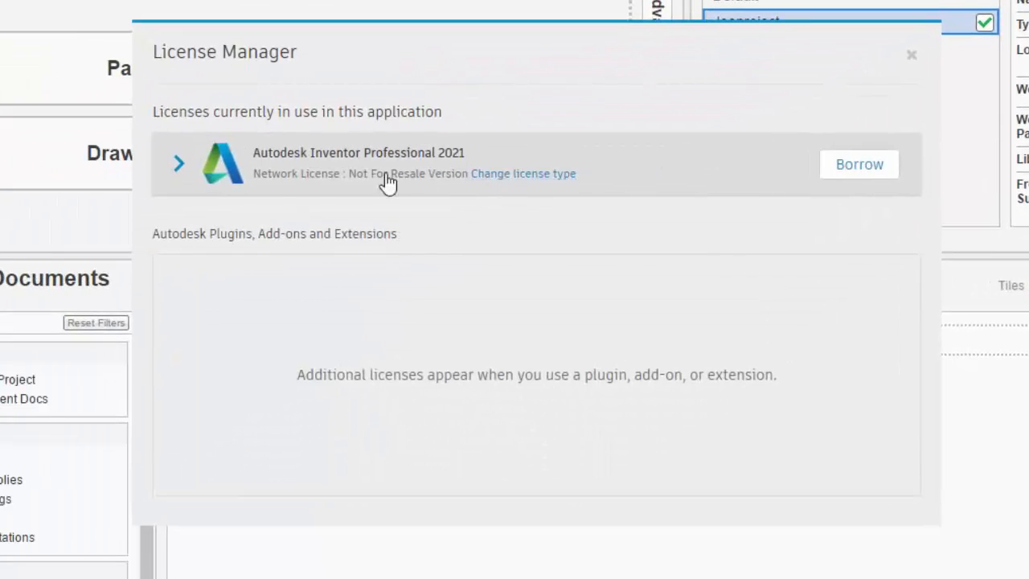
{"action": "mouse_move", "coordinate": [373, 179]}
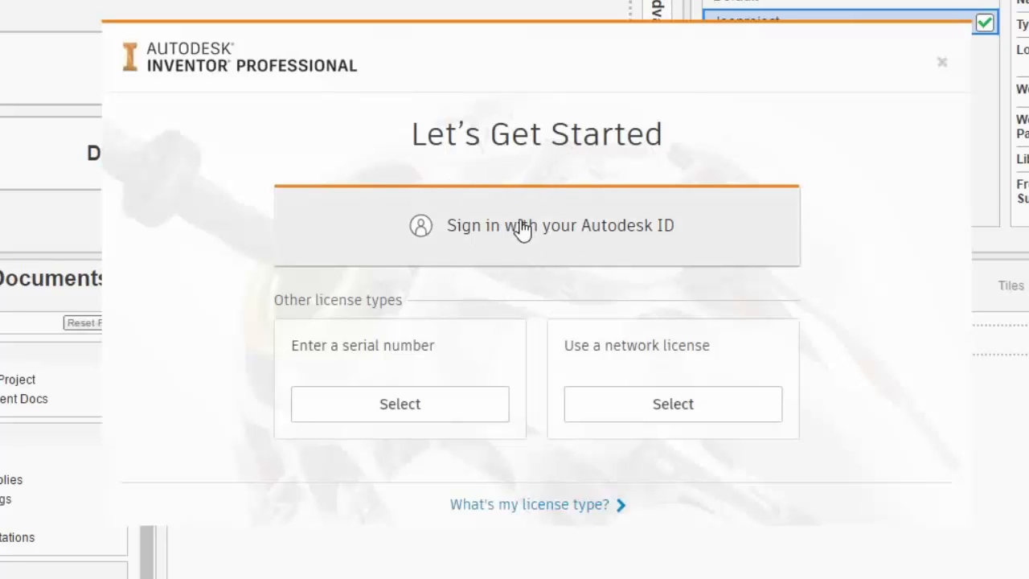
- Sign in with the Autodesk ID email and password until the home screen confirms sign-in
{"action": "left_click", "coordinate": [537, 225]}
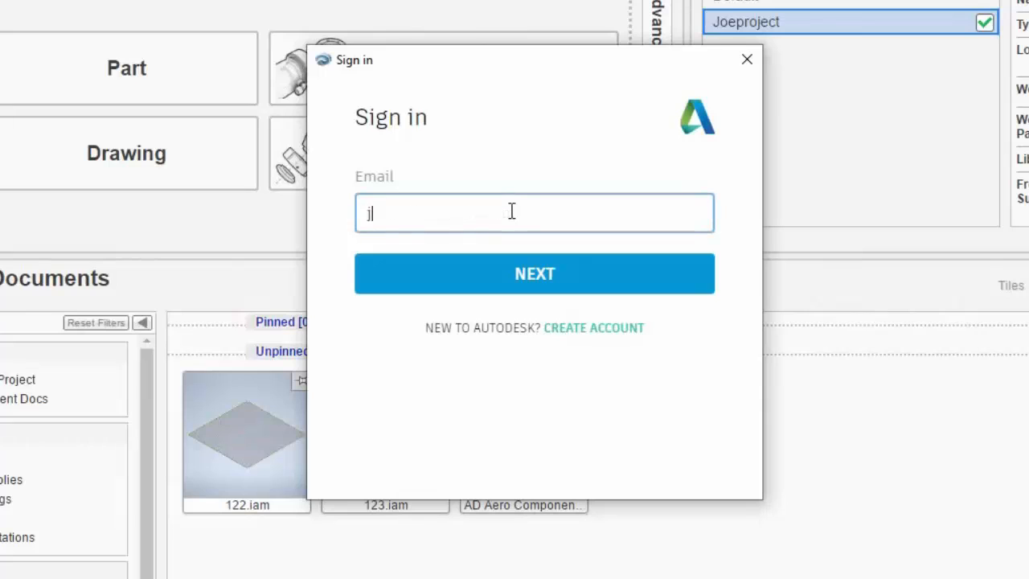
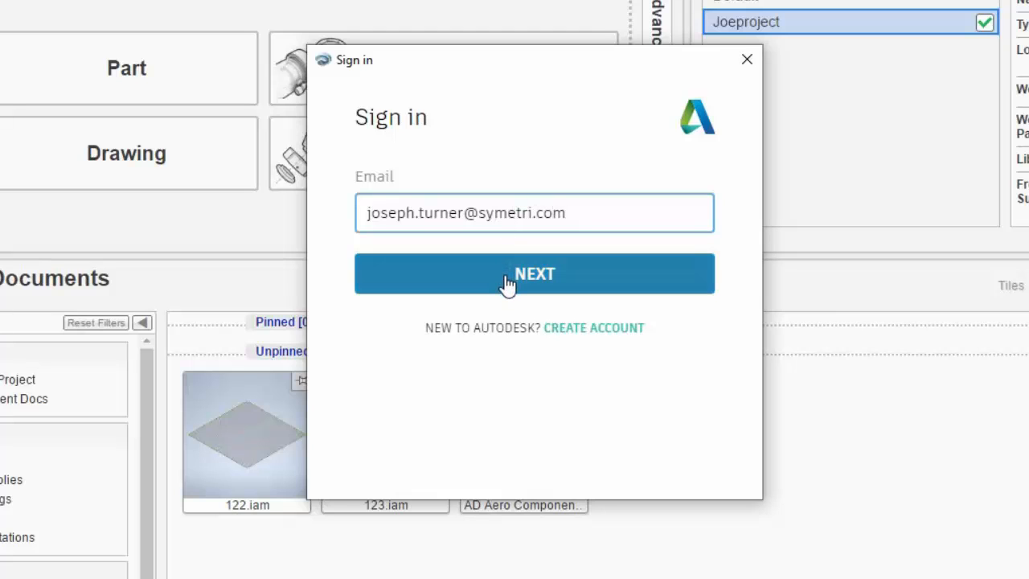
{"action": "left_click", "coordinate": [534, 273]}
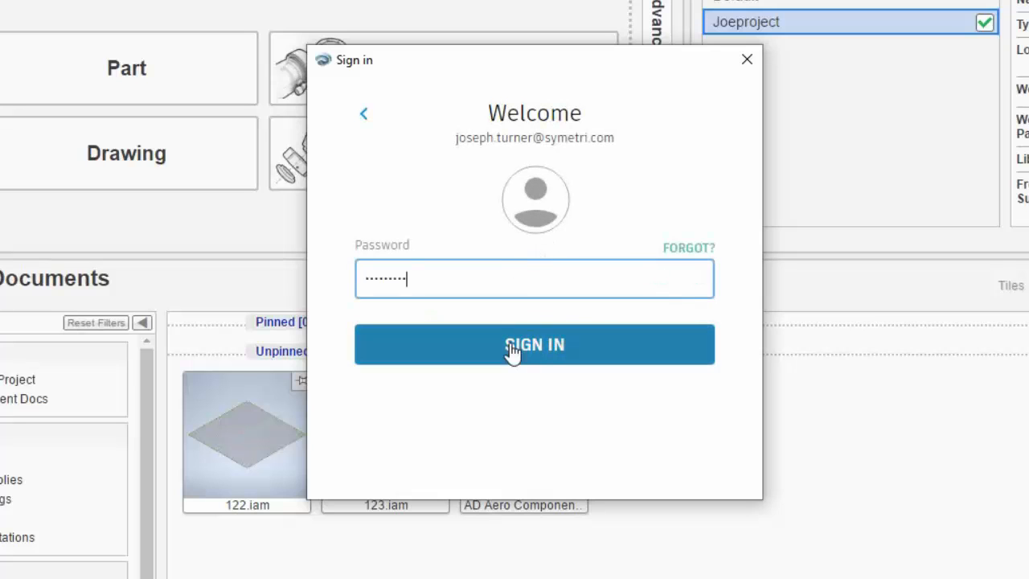
{"action": "left_click", "coordinate": [534, 344]}
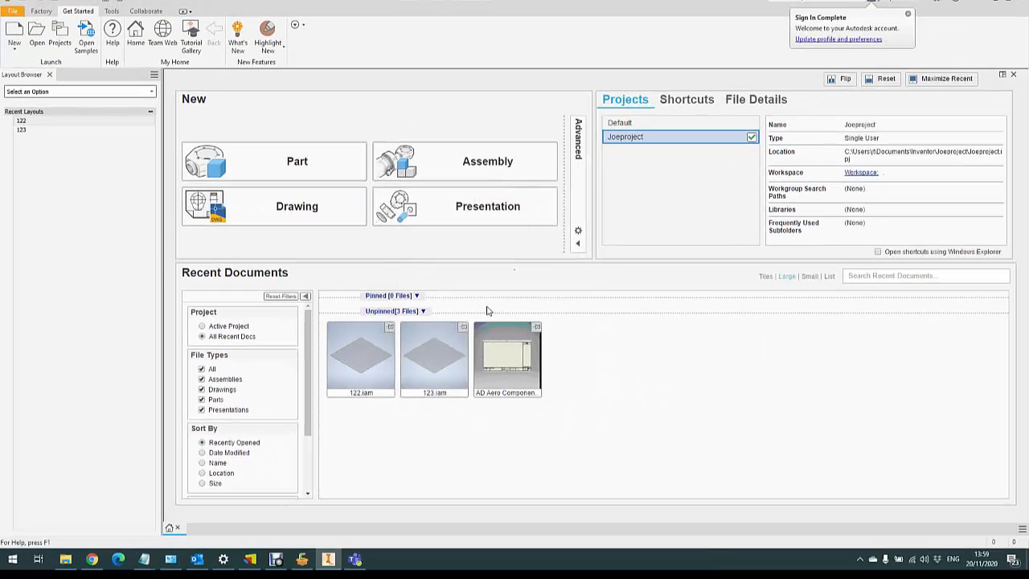
{"action": "mouse_move", "coordinate": [491, 308]}
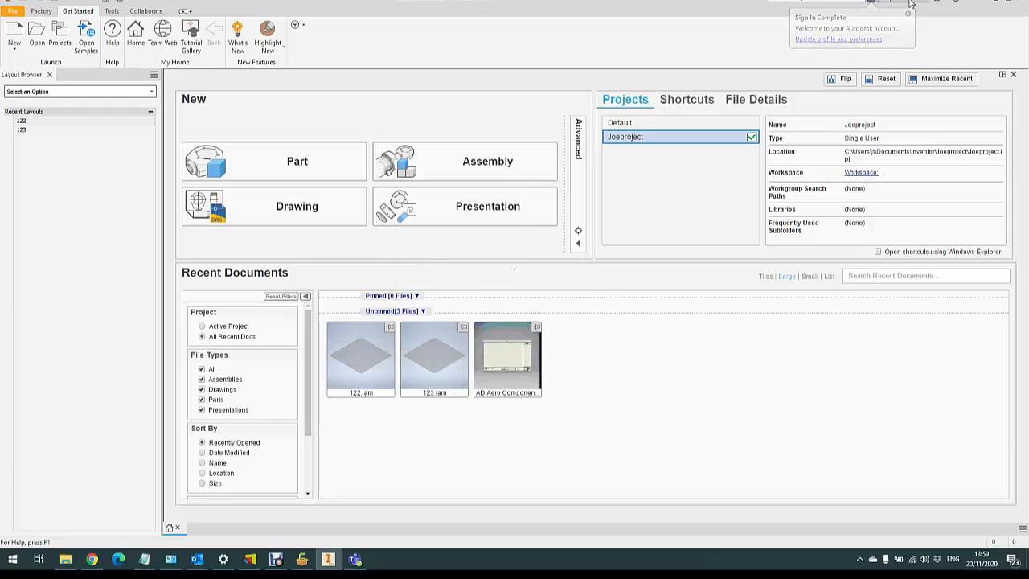
- Reopen Manage License from the account dropdown to see the single-user commercial license
{"action": "left_click", "coordinate": [908, 3]}
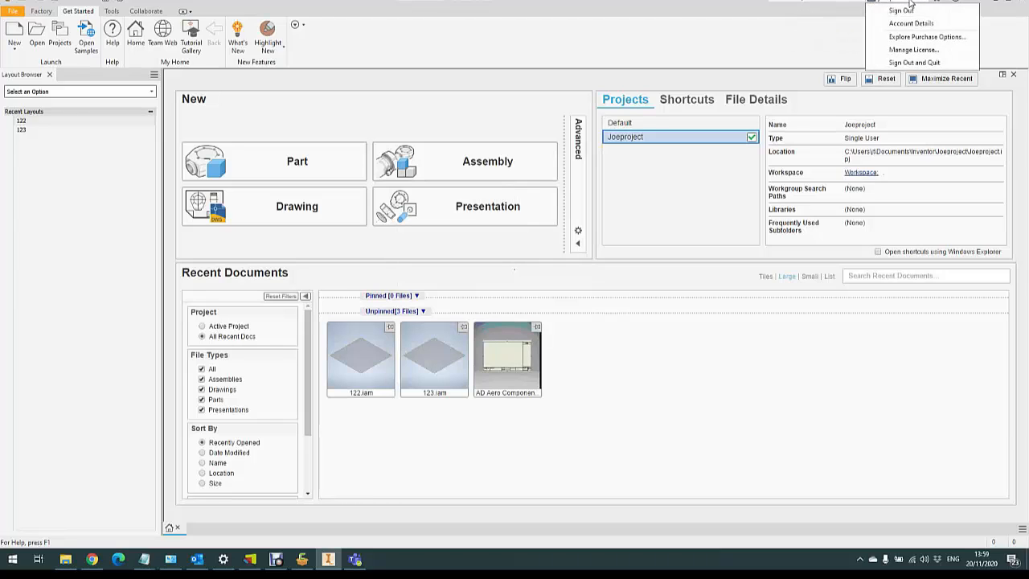
{"action": "mouse_move", "coordinate": [910, 23]}
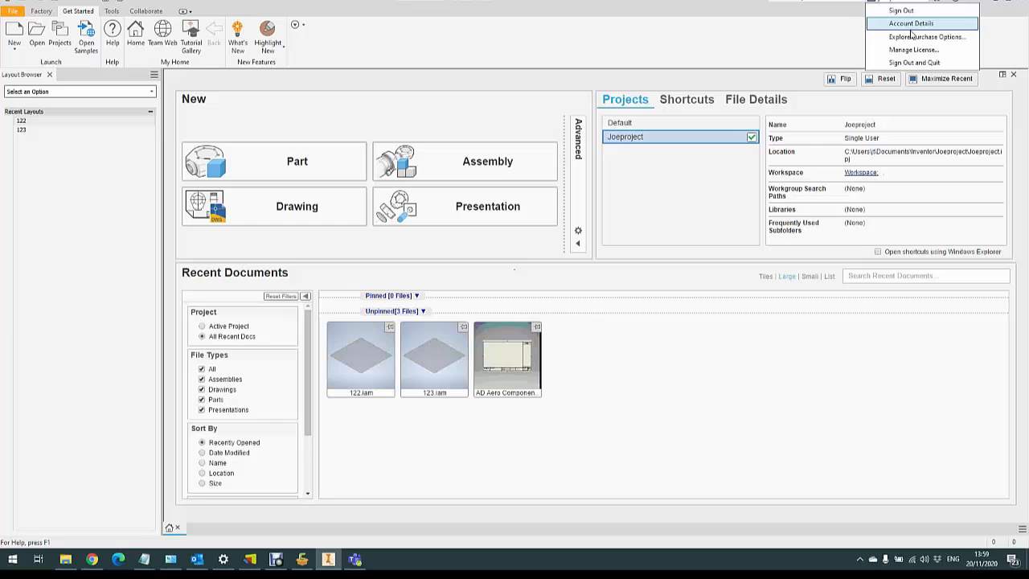
{"action": "left_click", "coordinate": [913, 48]}
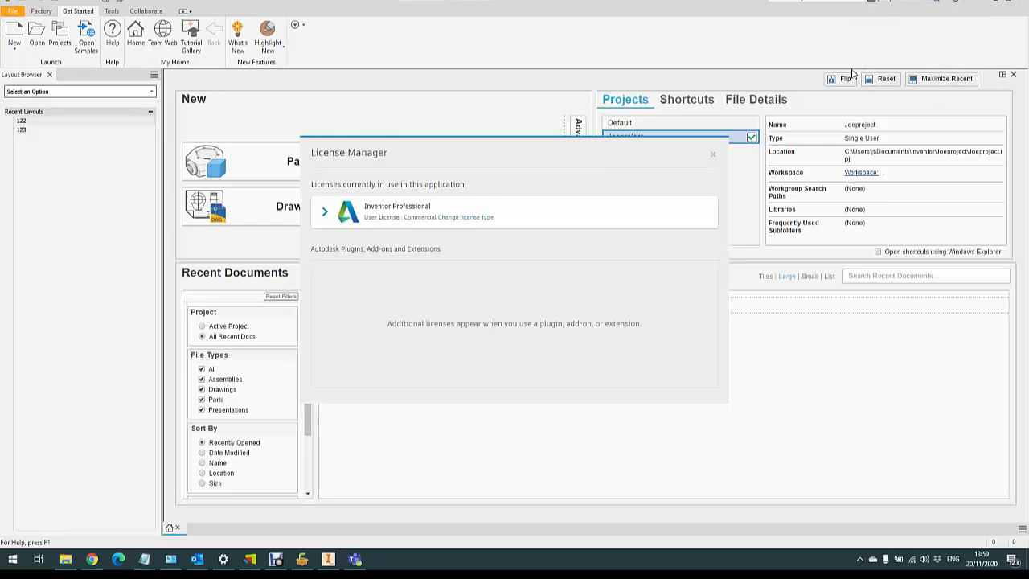